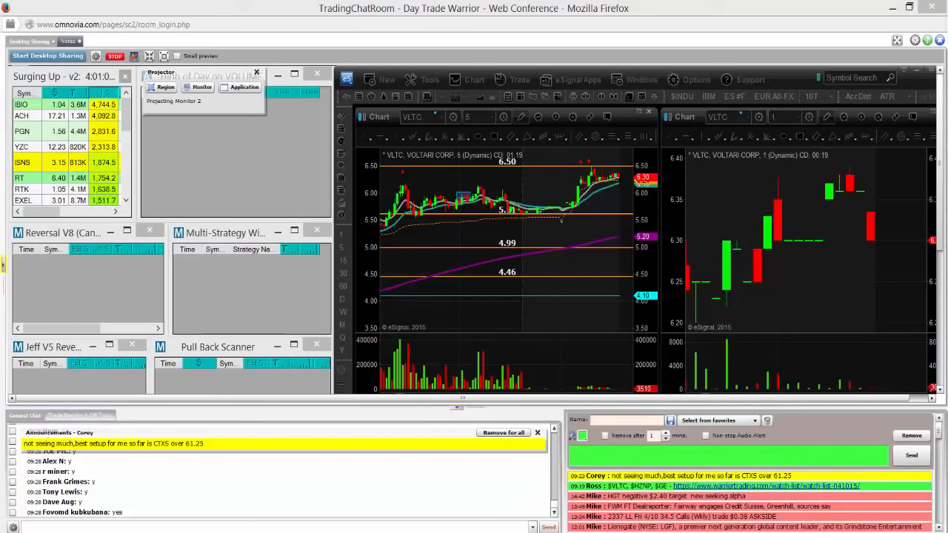
Launch an Instant Poll asking 'If you traded $VLTC did you make Money??' with YES/NO options
left_click(80, 414)
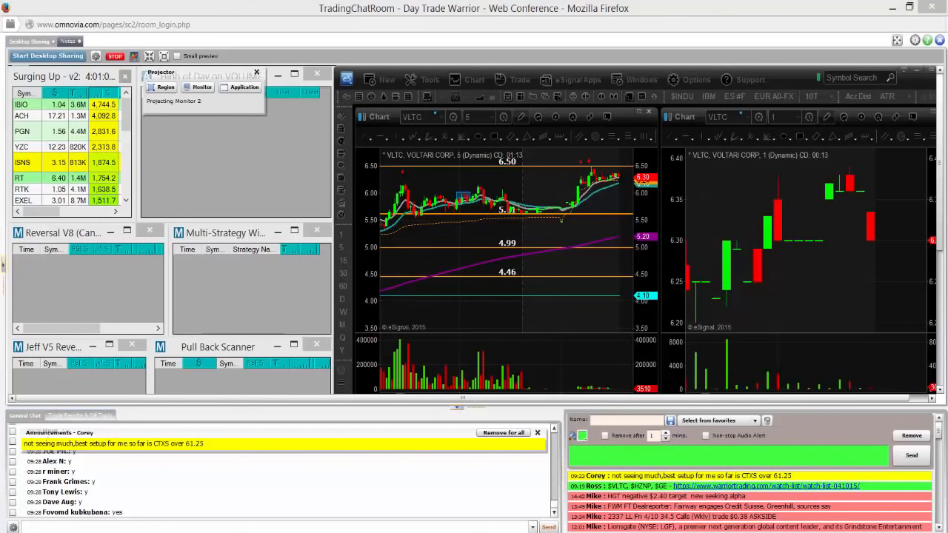
left_click(80, 415)
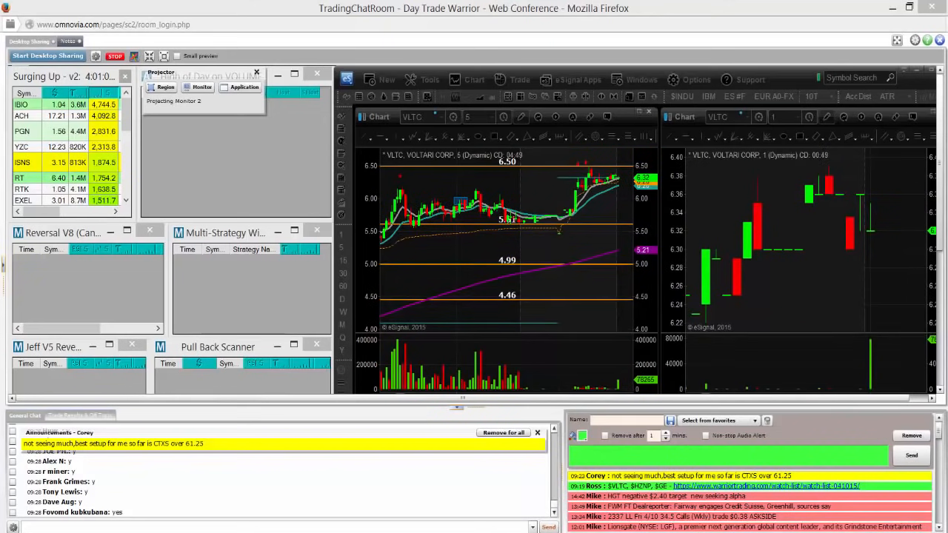
mouse_move(866, 240)
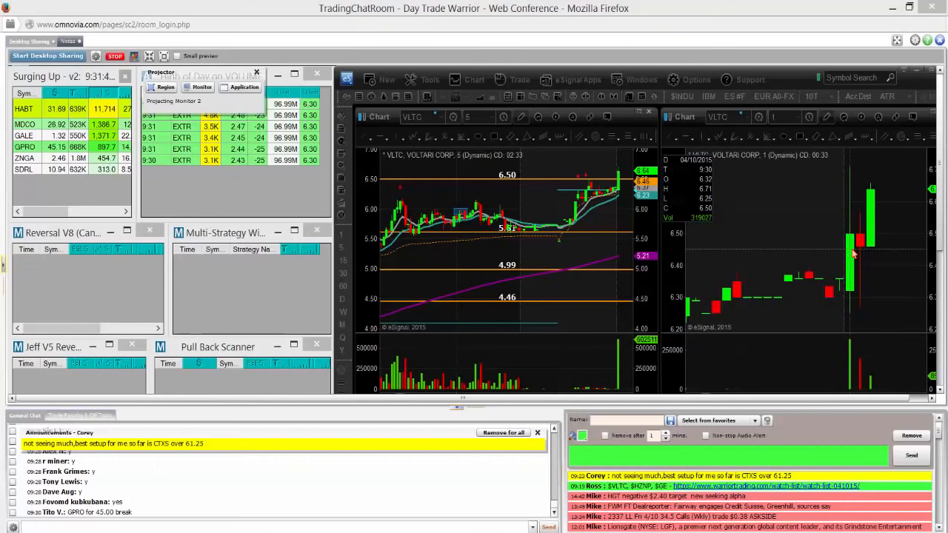
left_click(80, 414)
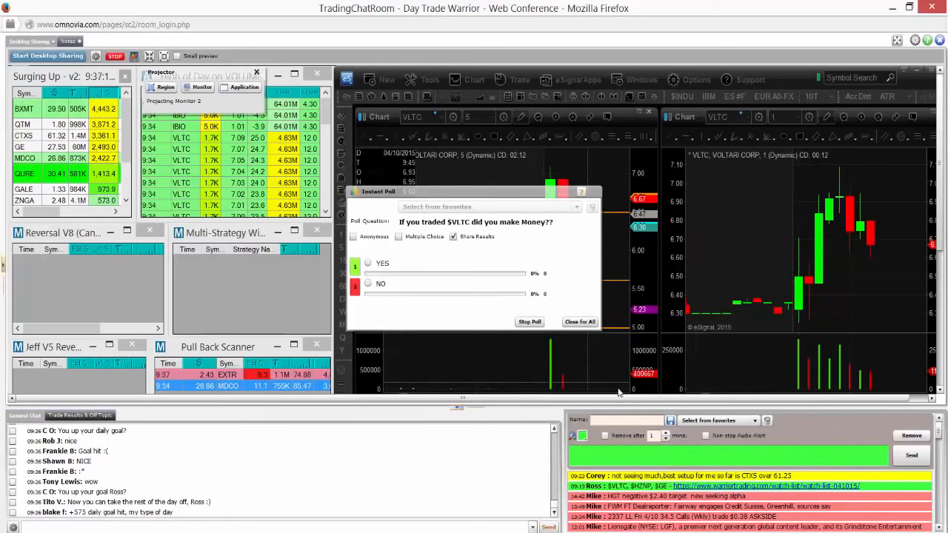
left_click(367, 264)
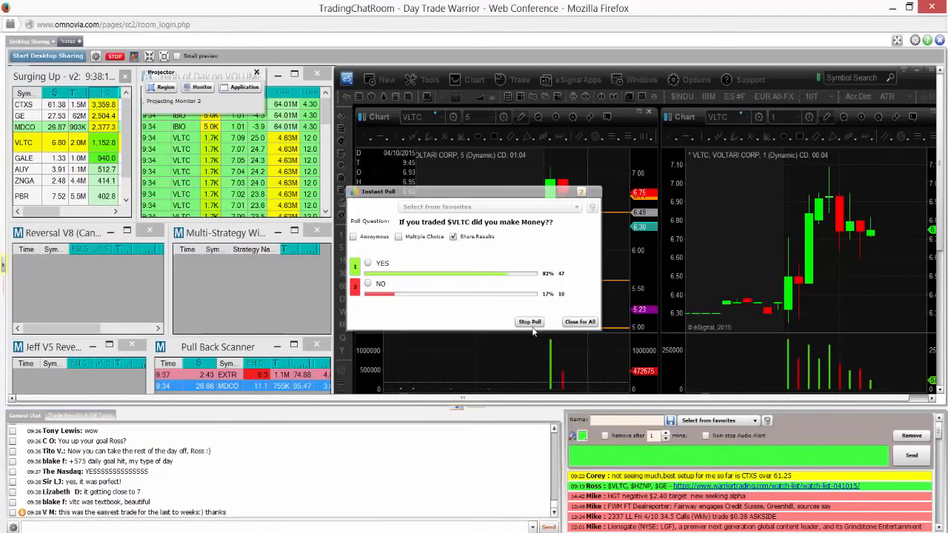
Stop the VLTC poll at 83% Yes / 17% No and close it for all attendees
left_click(530, 321)
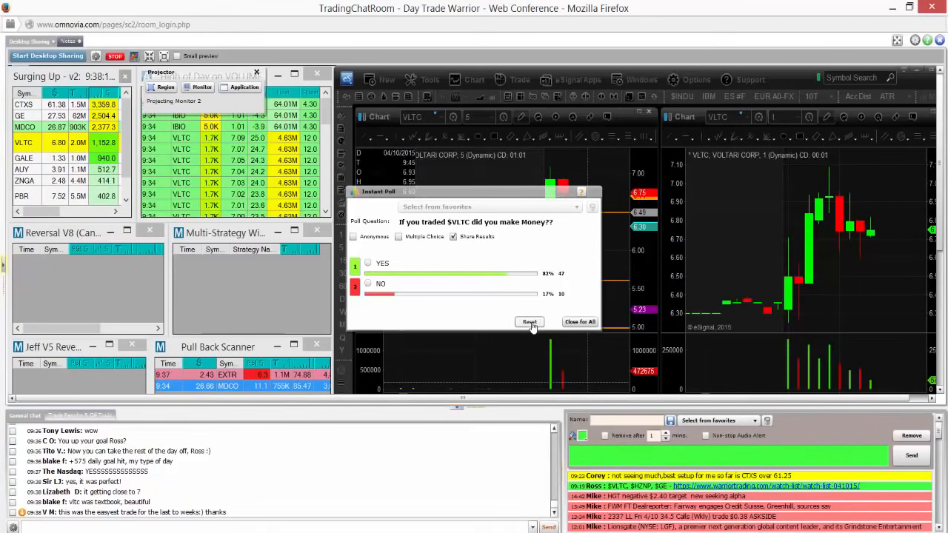
left_click(579, 321)
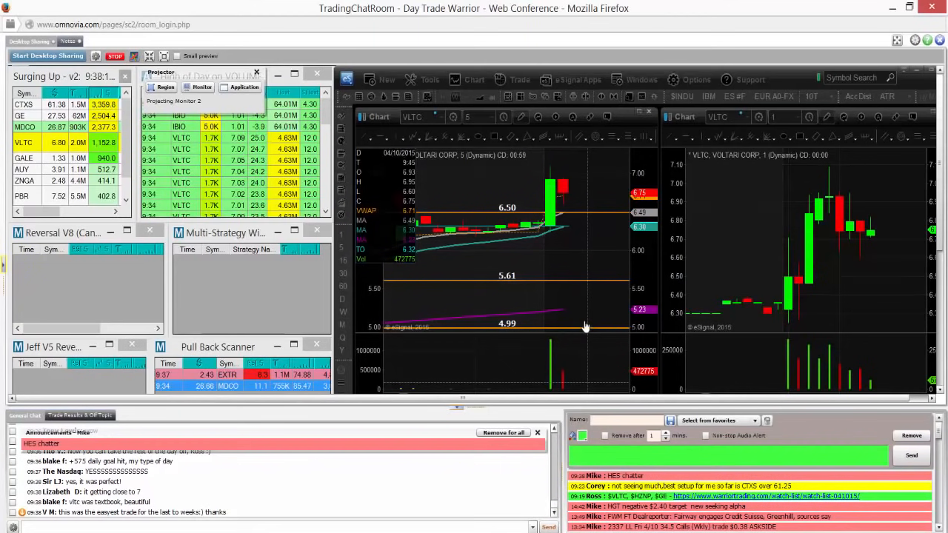
mouse_move(575, 254)
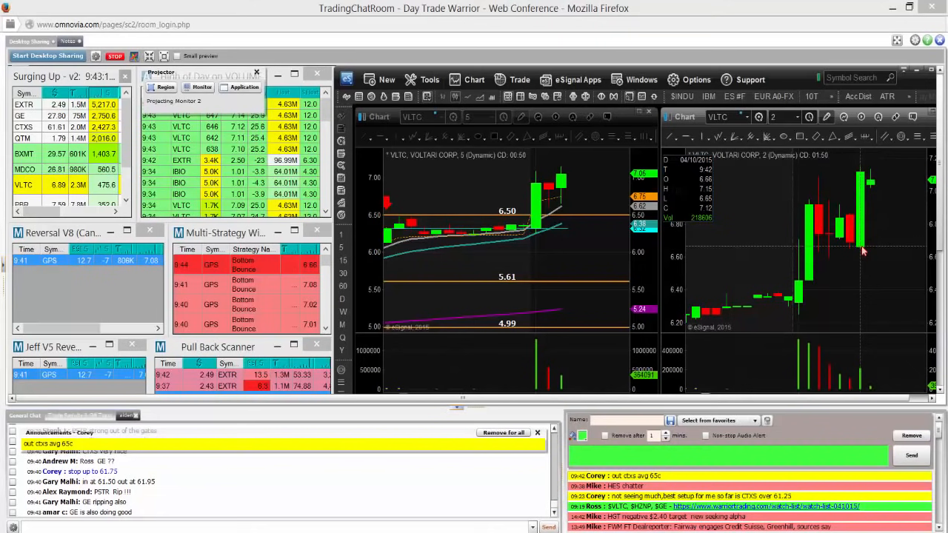
left_click(81, 414)
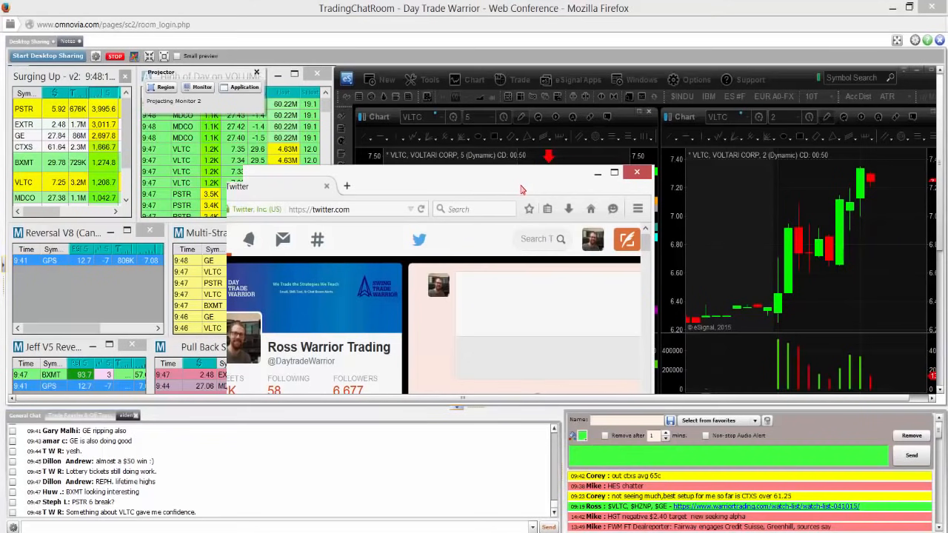
Bring the Firefox window with the Ross Warrior Trading Twitter profile over the shared screens
left_click(81, 414)
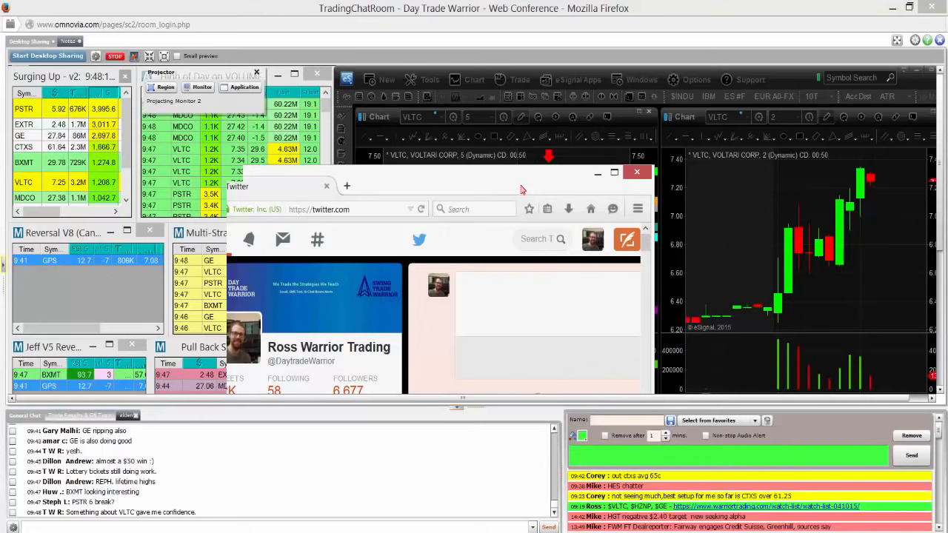
Maximize Twitter and scroll to the VLTC daily-goal tweet showing $1,251.44 realized
left_click(613, 172)
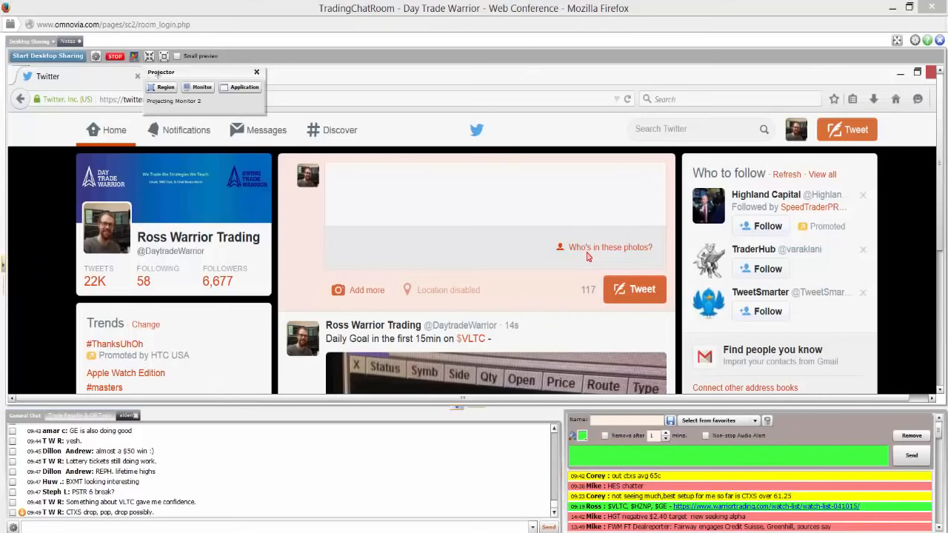
scroll("down", 3)
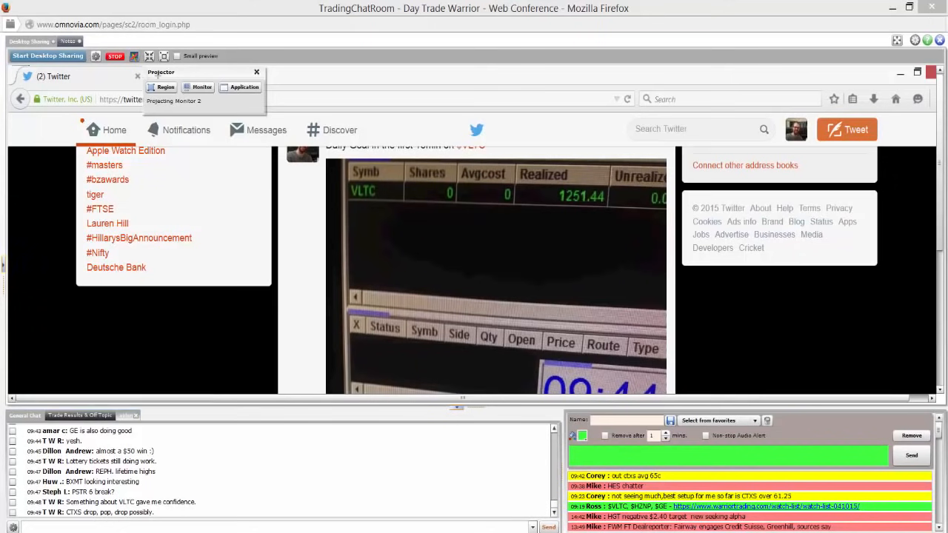
Restore and minimize the Twitter window so the VLTC charts and scanners are visible again
left_click(80, 414)
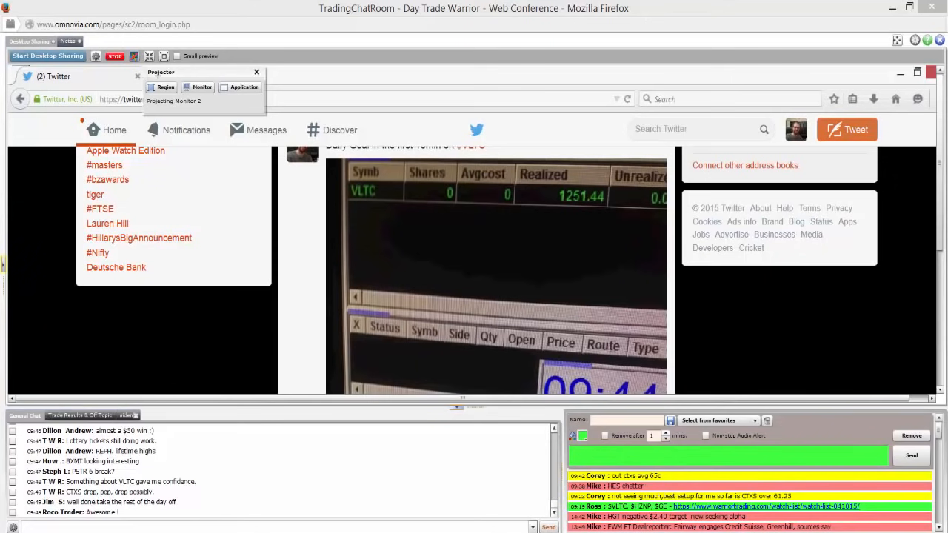
left_click(80, 414)
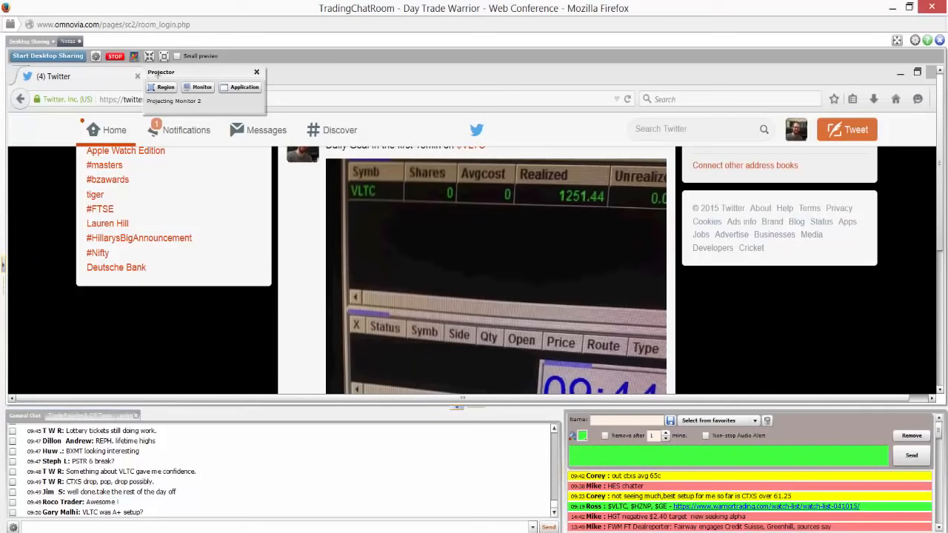
left_click(80, 415)
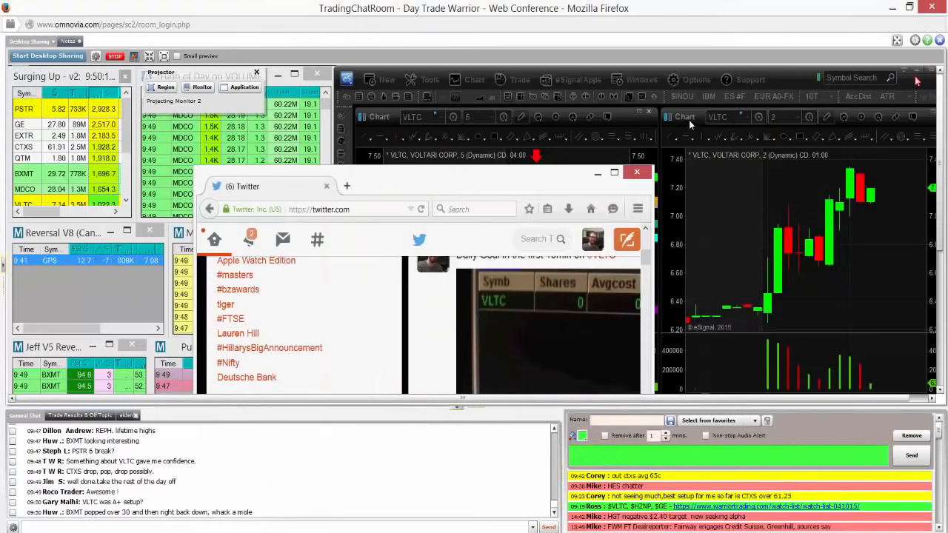
left_click(637, 171)
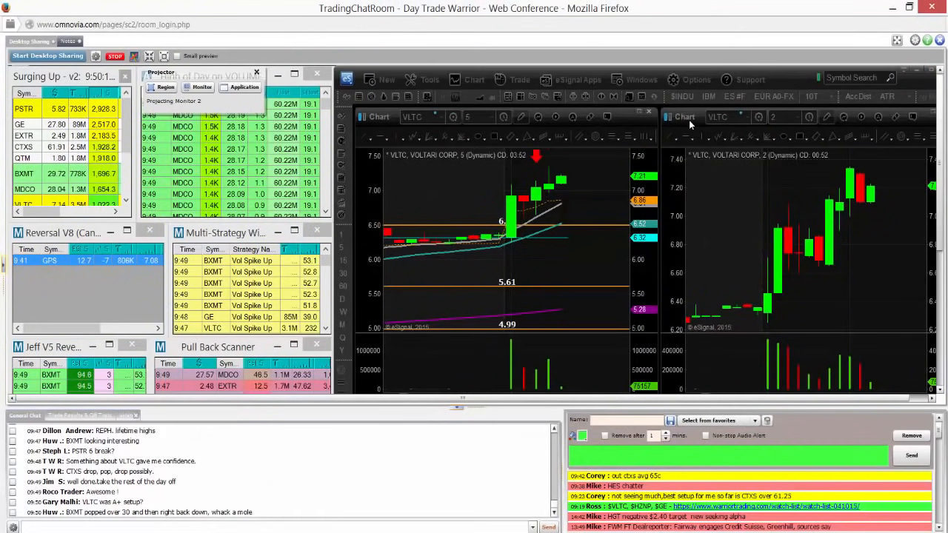